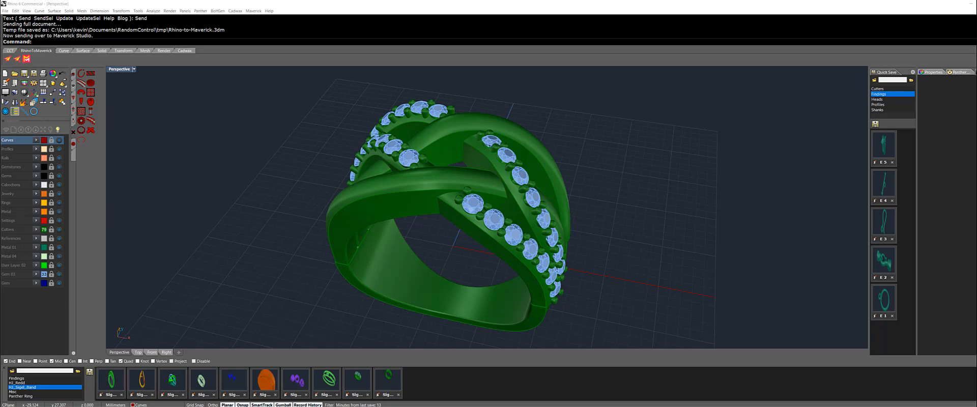
pyautogui.moveTo(571, 221)
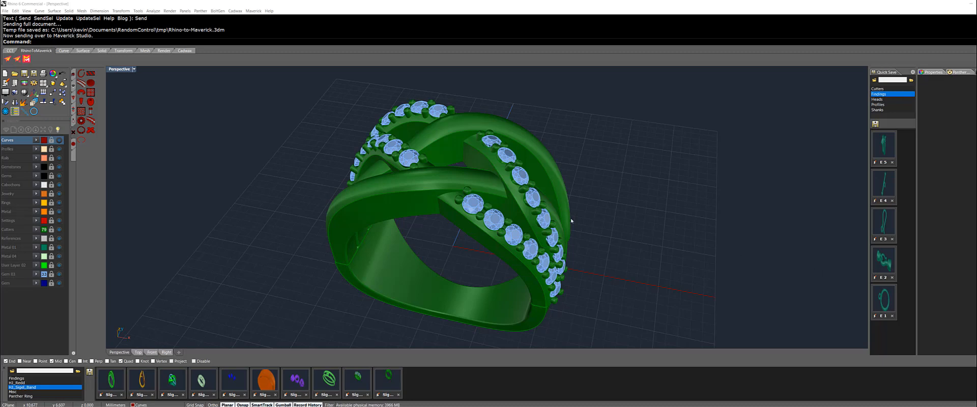
pyautogui.moveTo(582, 219)
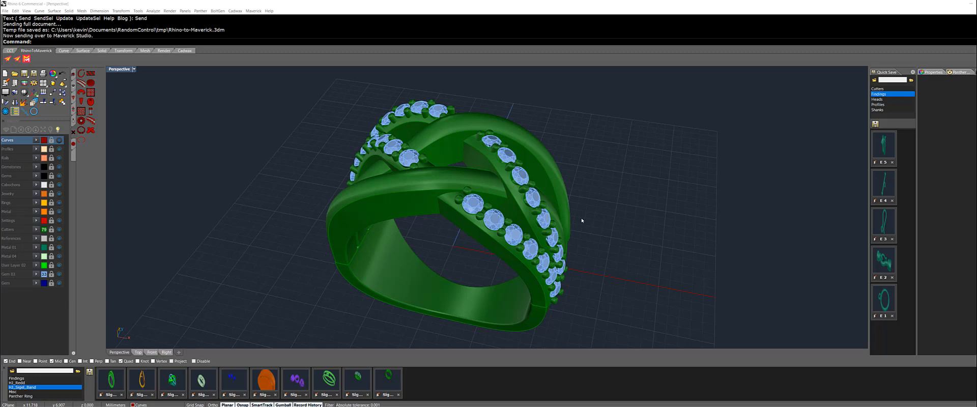
pyautogui.moveTo(520, 180)
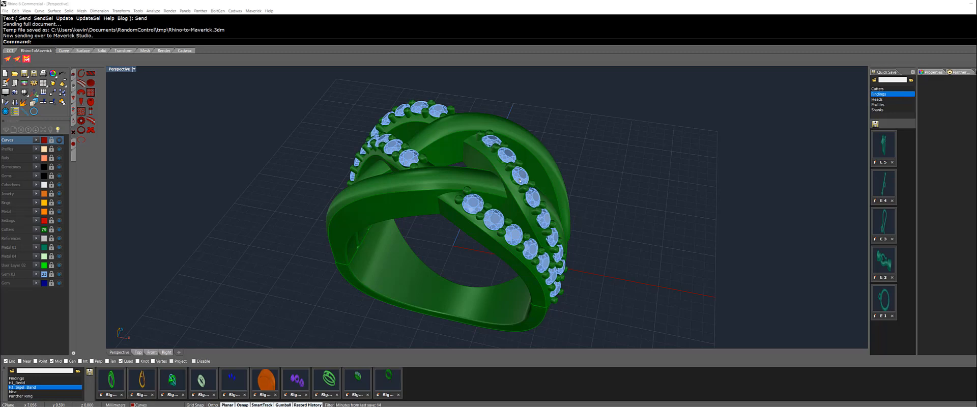
pyautogui.moveTo(346, 163)
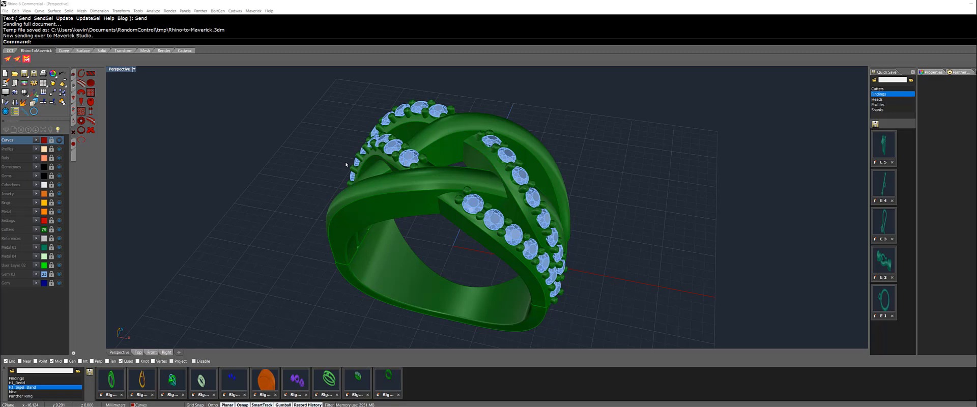
pyautogui.moveTo(272, 132)
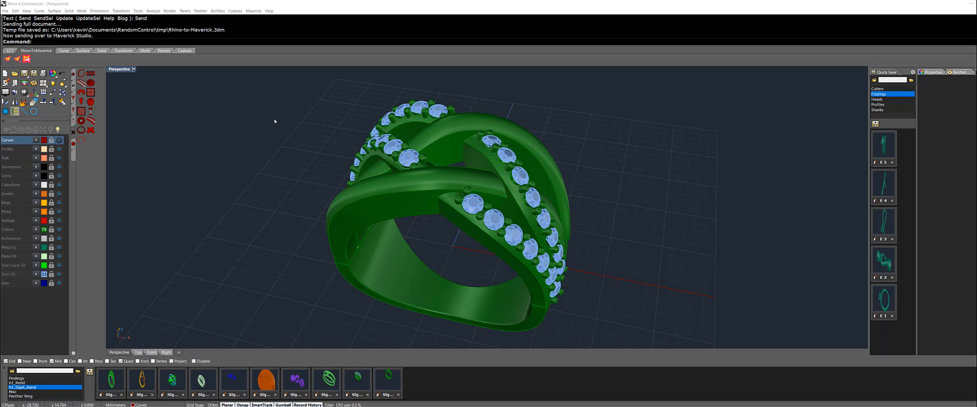
pyautogui.moveTo(289, 150)
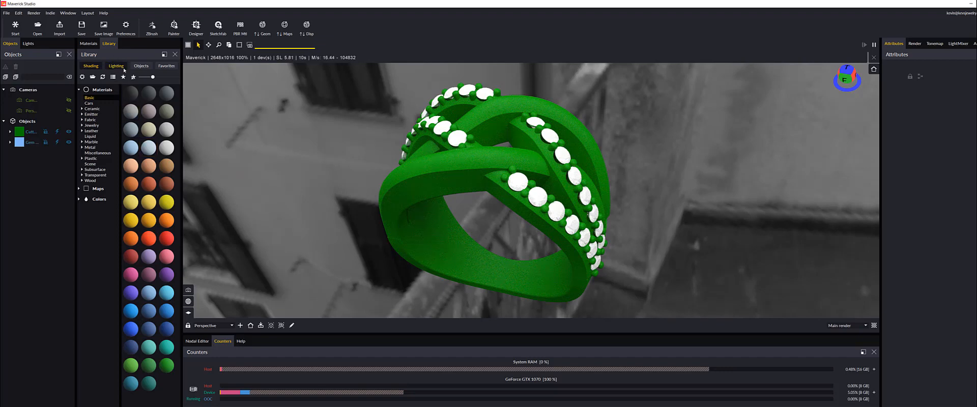
# - Apply a plain white studio ambience from the lighting environment presets, replacing the street photo
pyautogui.click(116, 66)
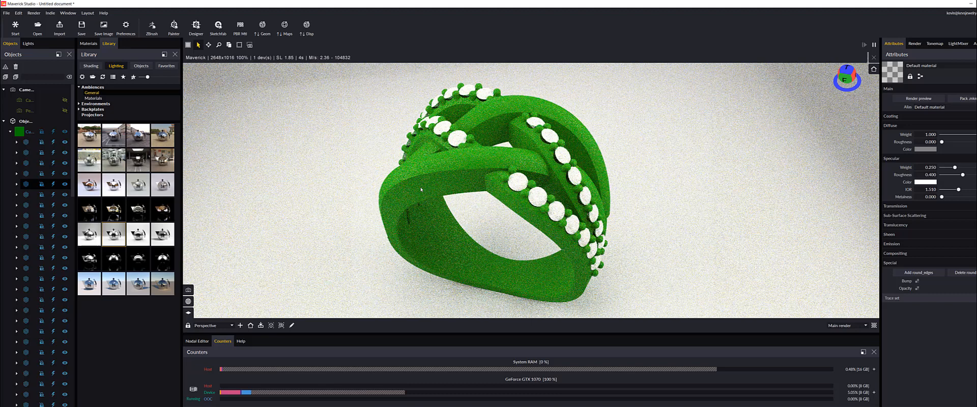
# - Select the band by material and apply a polished jewelry metal swatch to it
pyautogui.rightClick(421, 189)
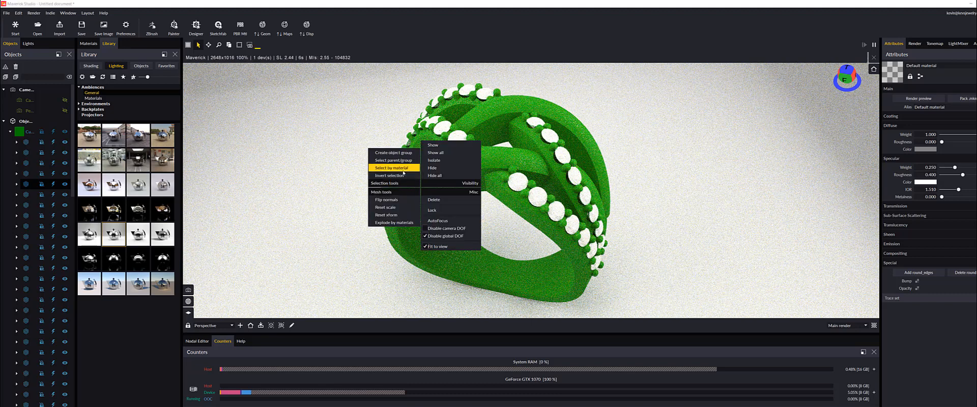
pyautogui.click(90, 66)
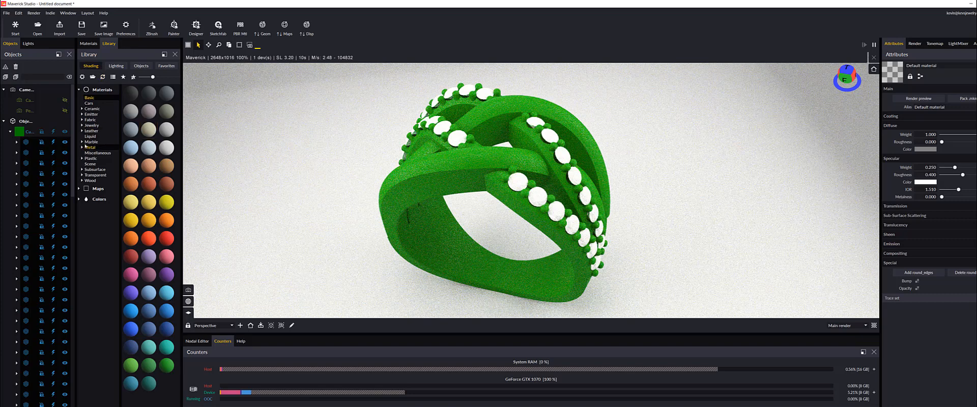
pyautogui.click(92, 125)
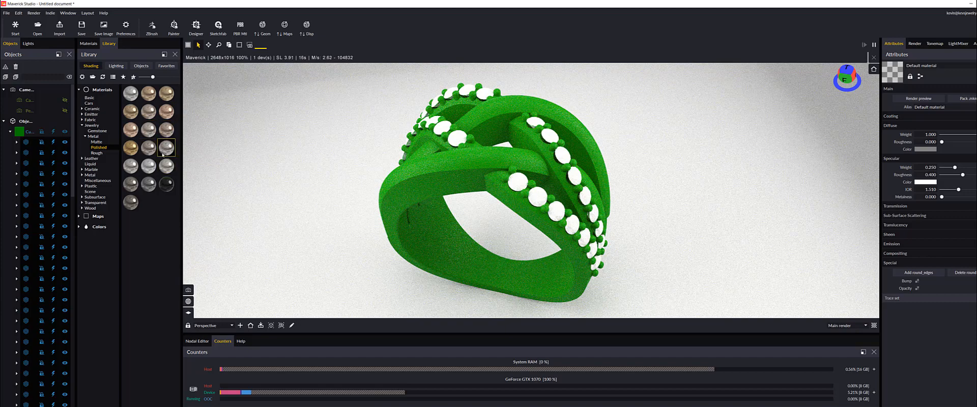
pyautogui.rightClick(166, 148)
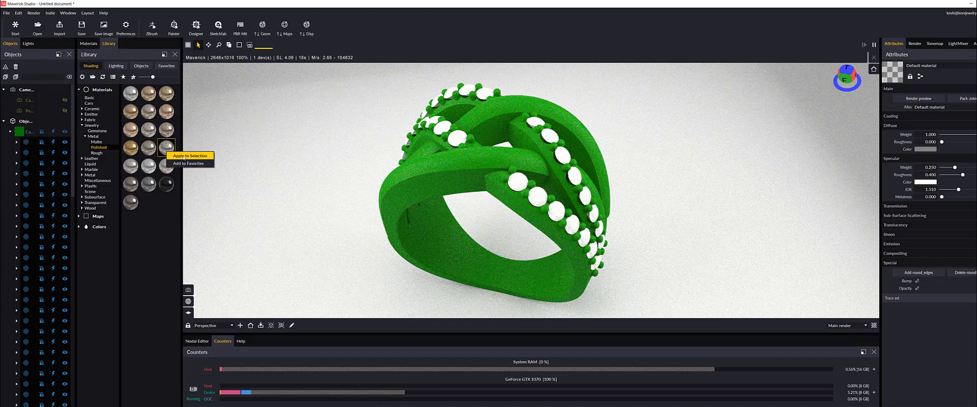
pyautogui.click(166, 147)
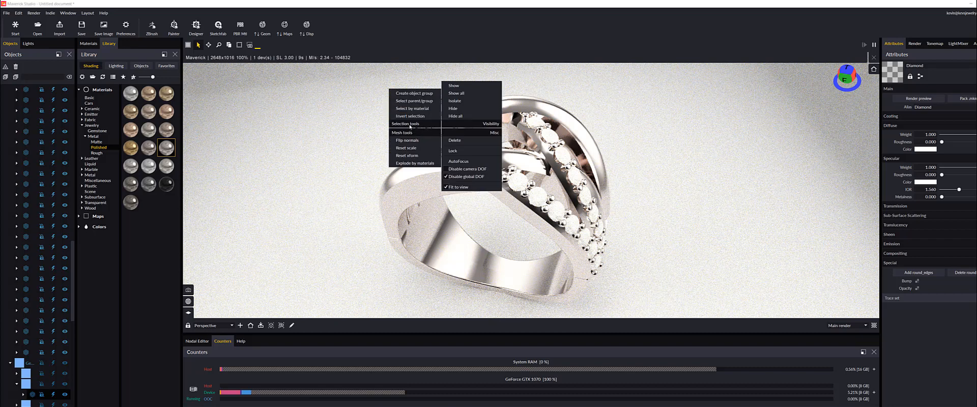
pyautogui.moveTo(412, 116)
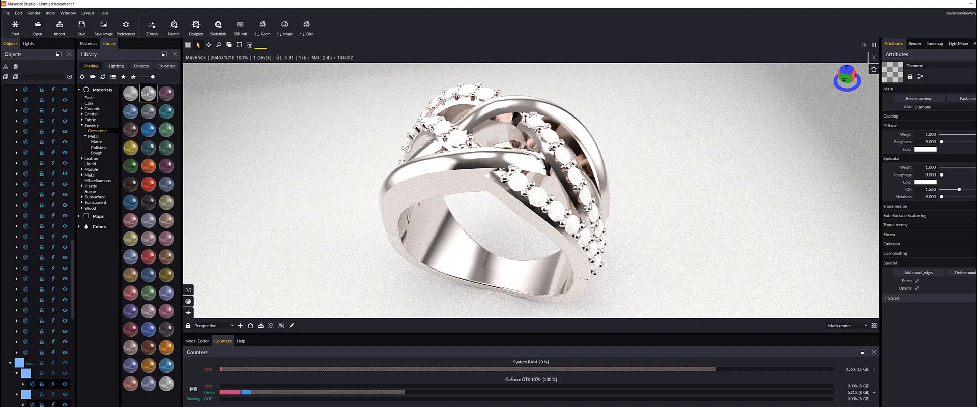
# - Bring up the options for a clear diamond swatch among the Jewelry gemstone materials
pyautogui.rightClick(150, 93)
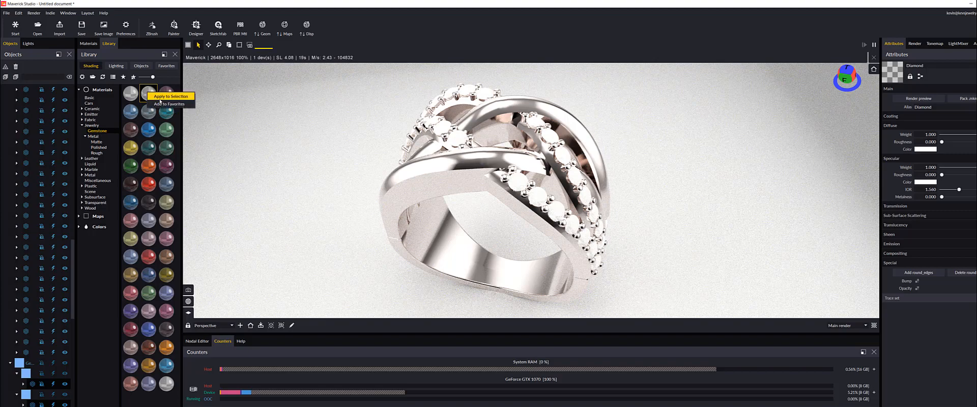